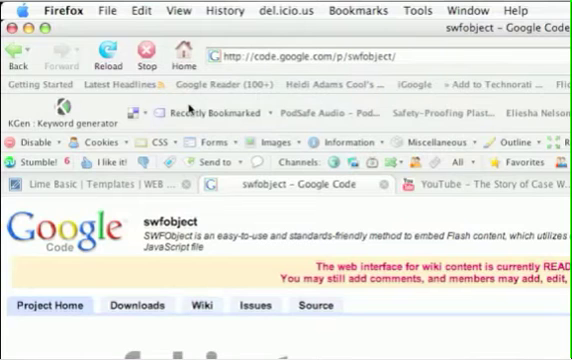
# Download swfobject_2_0.zip from Featured Downloads, replacing the existing saved copy
pyautogui.scroll(-3)
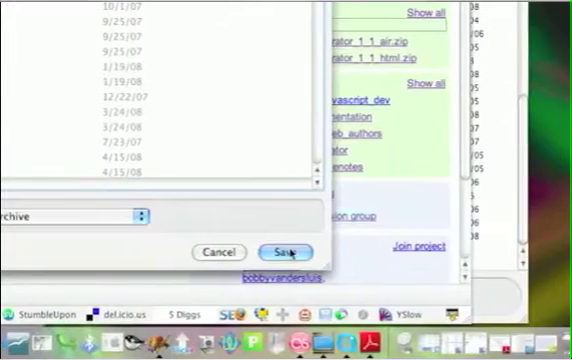
pyautogui.click(285, 252)
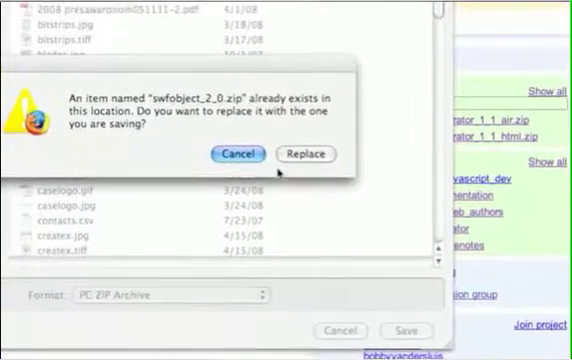
pyautogui.click(305, 154)
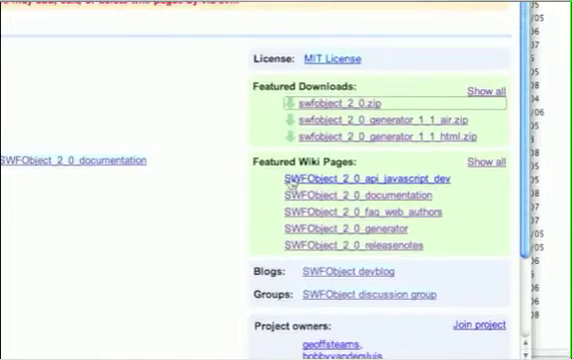
# Select the swfobject_2_0.zip dated Today in the WebDevBlog folder
pyautogui.scroll(-3)
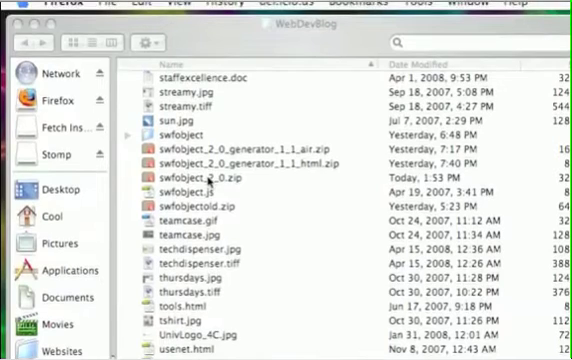
pyautogui.click(230, 185)
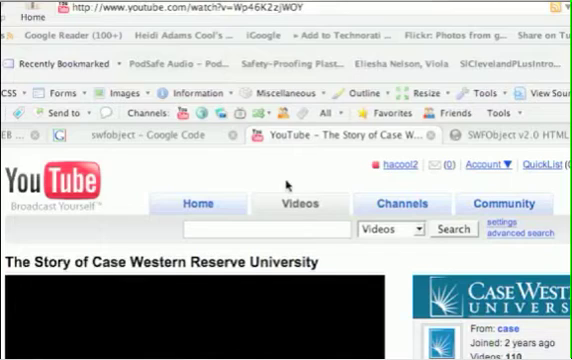
# Scroll the Case Western Reserve University video page down to the embed code box
pyautogui.scroll(-3)
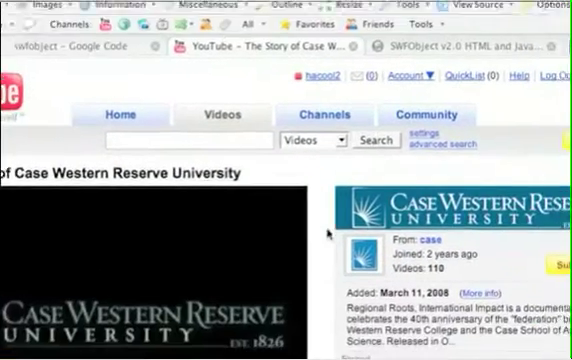
pyautogui.scroll(-3)
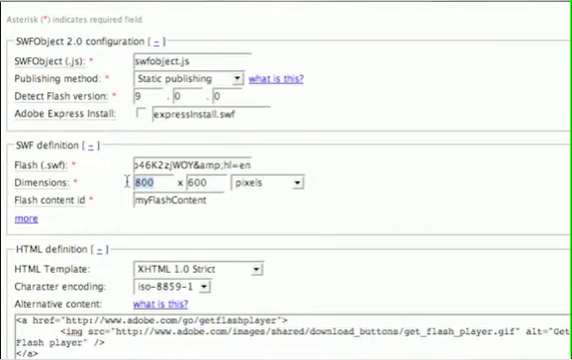
# Set 425 × 355 dimensions, utf-8 encoding and opaque wmode, then choose a script access value
pyautogui.write('325')
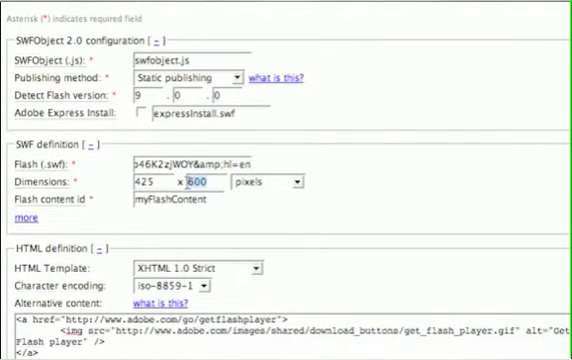
pyautogui.write('355')
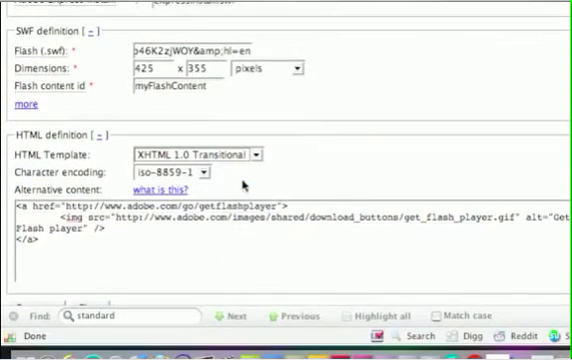
pyautogui.click(200, 181)
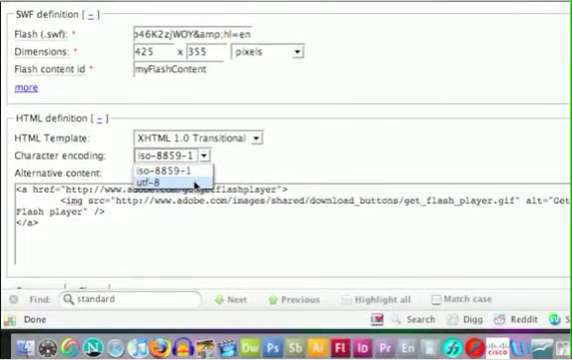
pyautogui.click(200, 175)
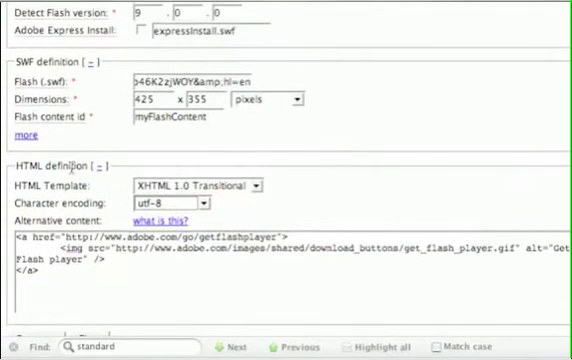
pyautogui.scroll(-3)
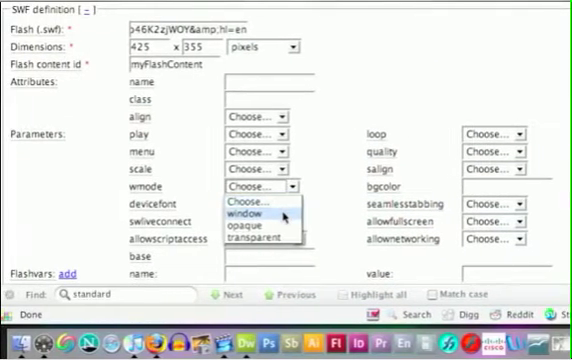
pyautogui.click(260, 209)
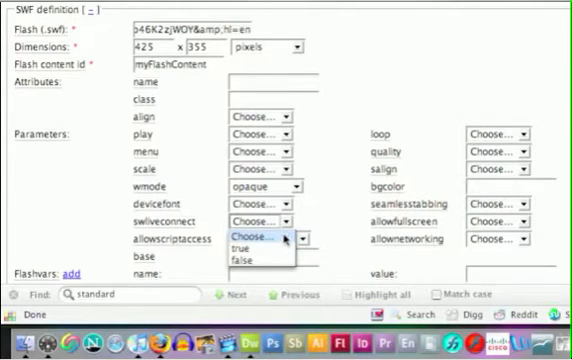
pyautogui.click(270, 241)
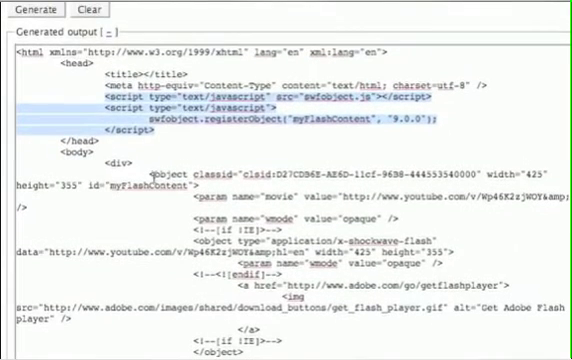
# Scroll down to the generated output with the swfobject script and object embed
pyautogui.scroll(-3)
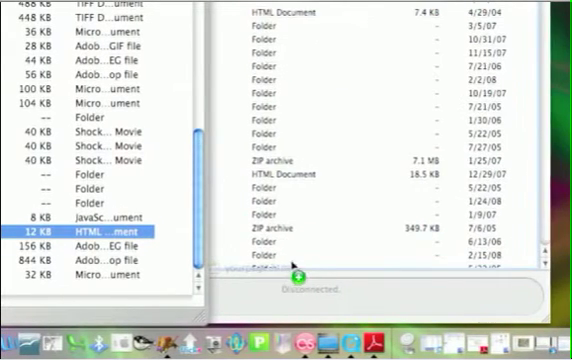
# Scroll the Fetch file lists to reach the updated HTML page for upload
pyautogui.scroll(-3)
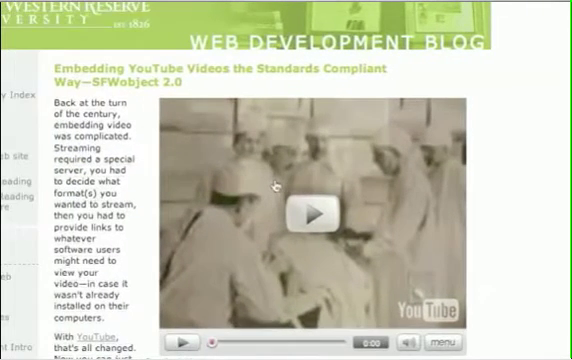
# Scroll the blog post down to the embedded YouTube video player
pyautogui.scroll(-3)
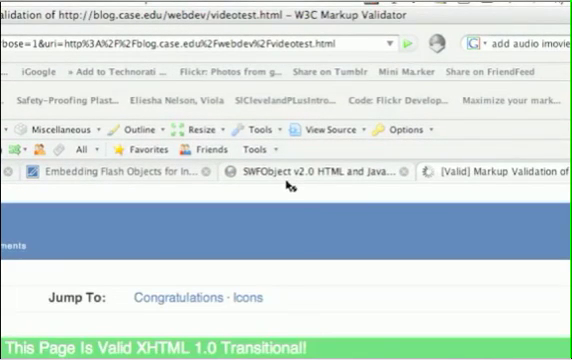
# Scroll through videotest.html's Passed results showing utf-8 and XHTML 1.0 Transitional doctype
pyautogui.scroll(-3)
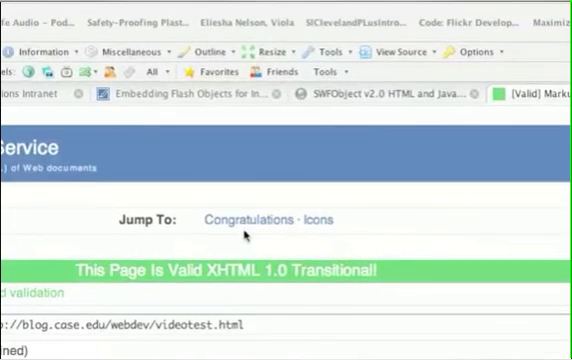
pyautogui.scroll(-3)
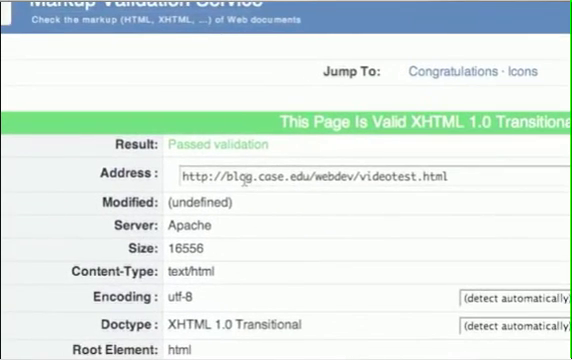